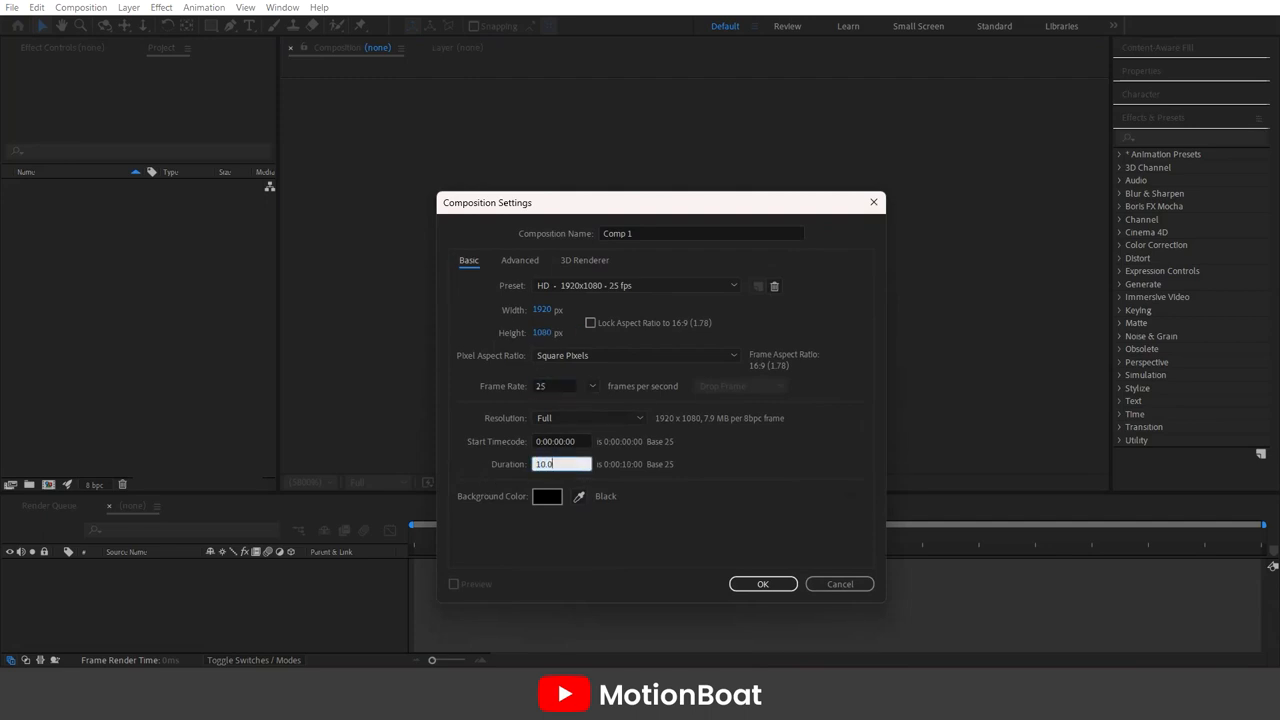
Step: Confirm the new 1920x1080, 25 fps composition settings
{"action": "left_click", "coordinate": [762, 584]}
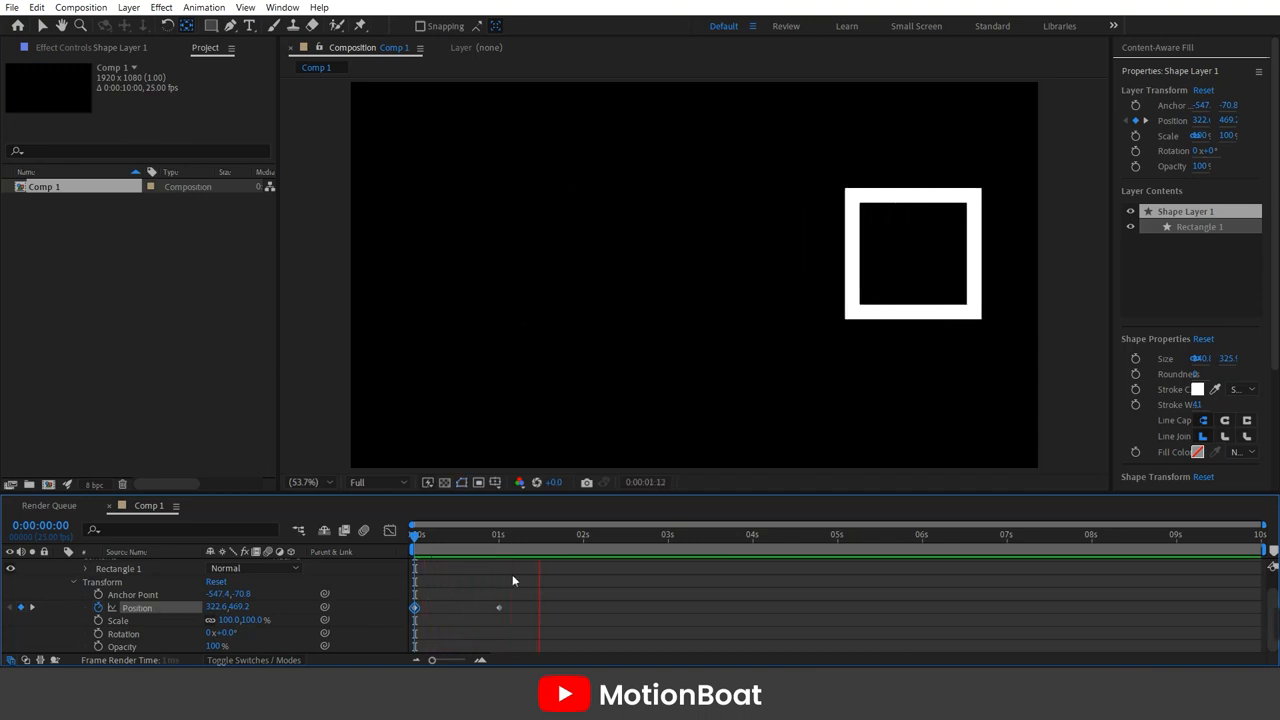
Step: Move the square to the left edge at 0:00 so Position keyframes carry it left to right
{"action": "left_click", "coordinate": [446, 552]}
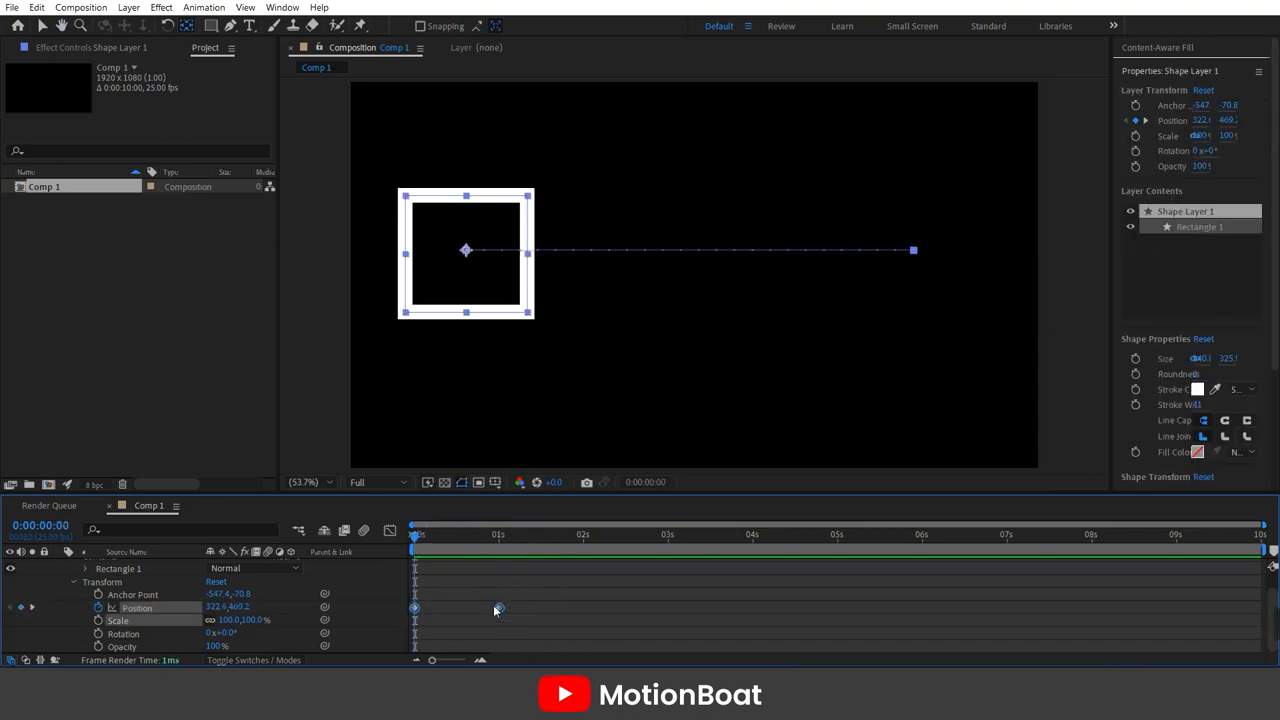
{"action": "right_click", "coordinate": [498, 608]}
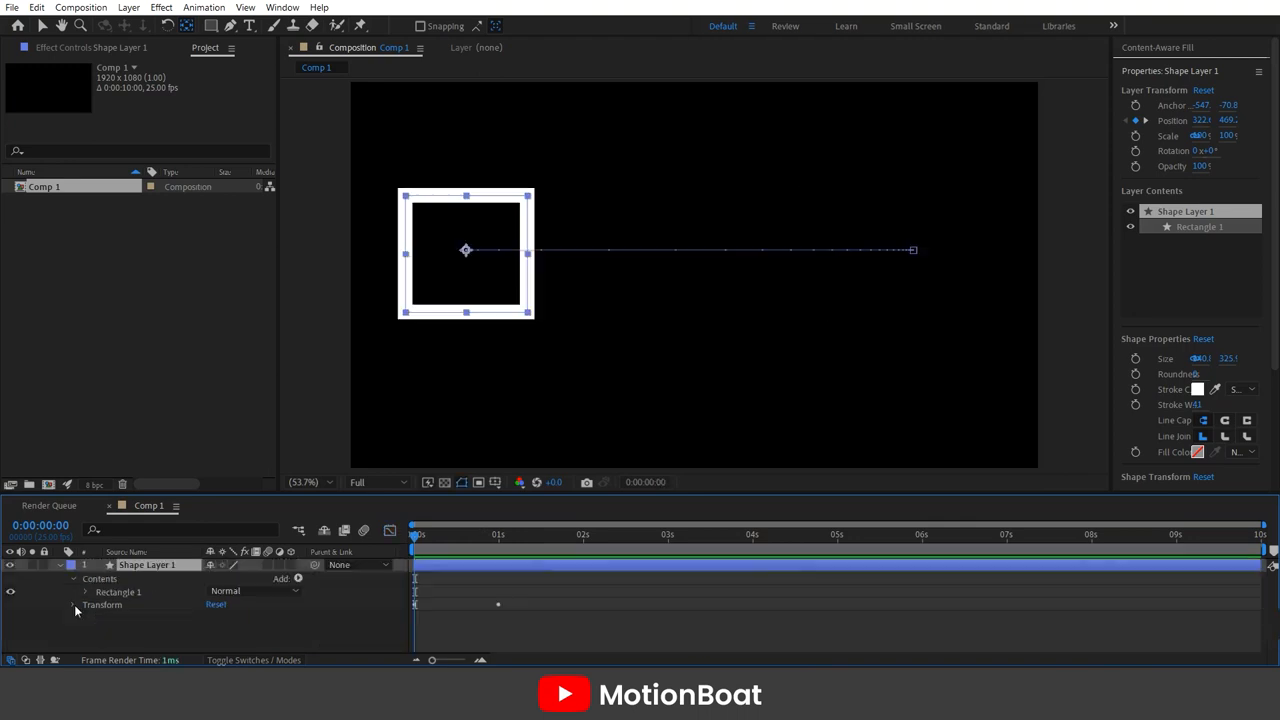
Step: Add Rotation and Opacity keyframes starting at 0% opacity and apply Easy Ease to them
{"action": "left_click", "coordinate": [72, 604]}
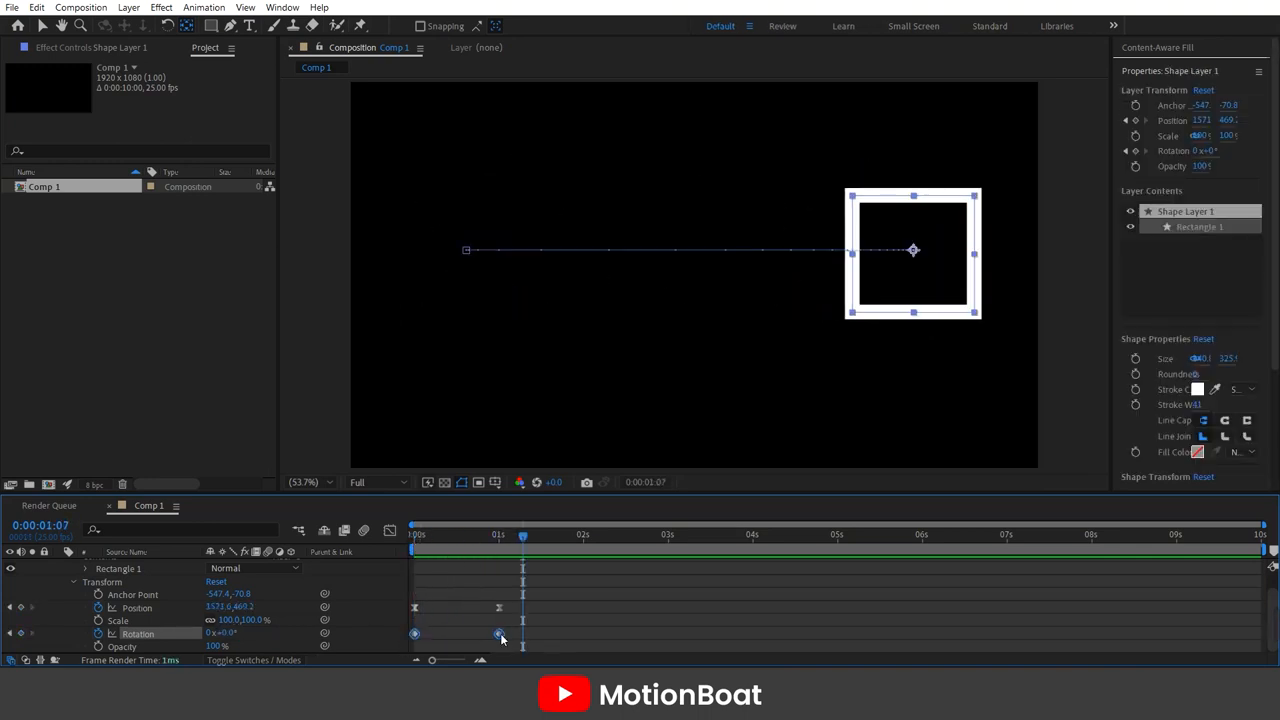
{"action": "right_click", "coordinate": [498, 632]}
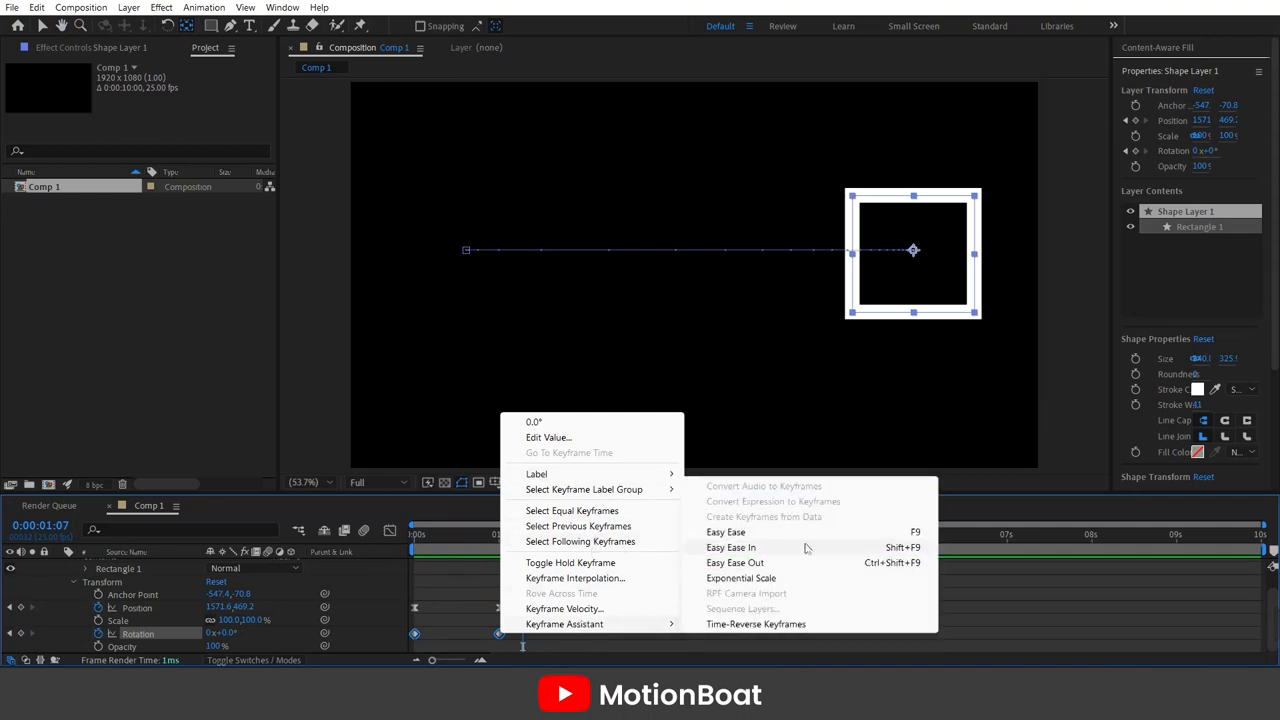
{"action": "left_click", "coordinate": [732, 548]}
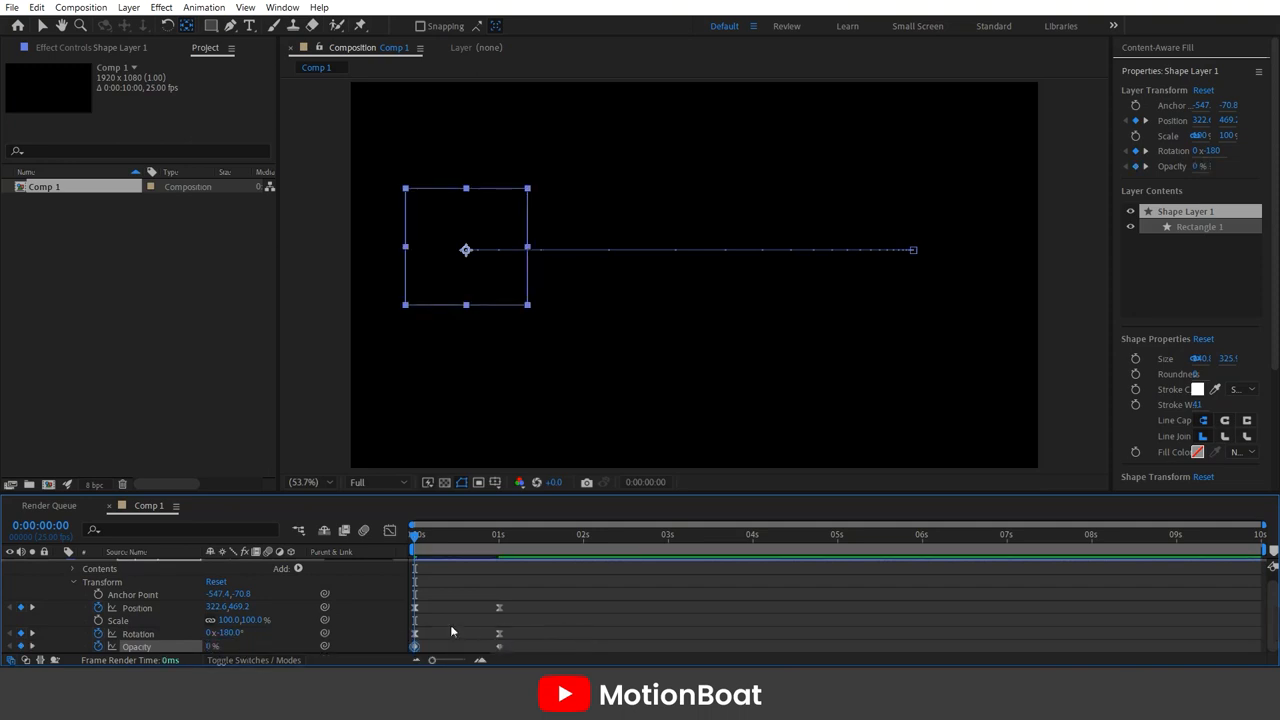
Step: Keyframe the square's Scale smaller early on and refine its curve in the Graph Editor
{"action": "left_click", "coordinate": [452, 534]}
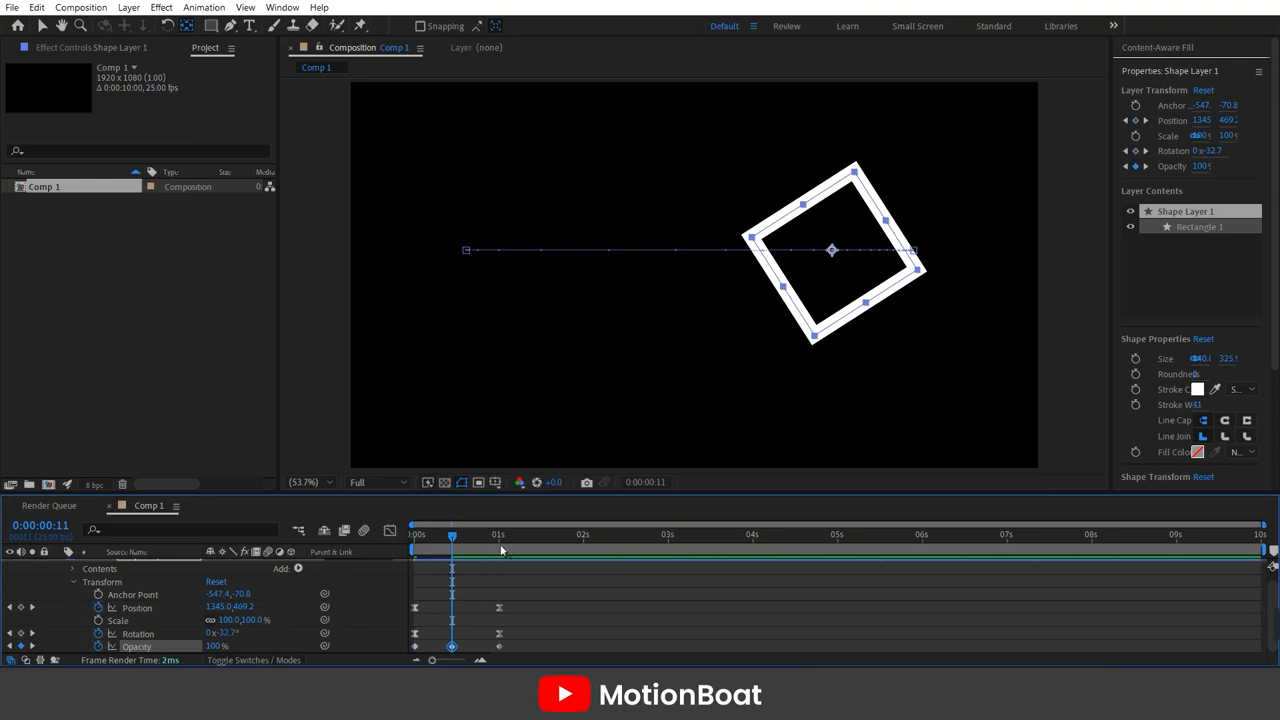
{"action": "left_click_drag", "start_coordinate": [452, 536], "coordinate": [480, 536]}
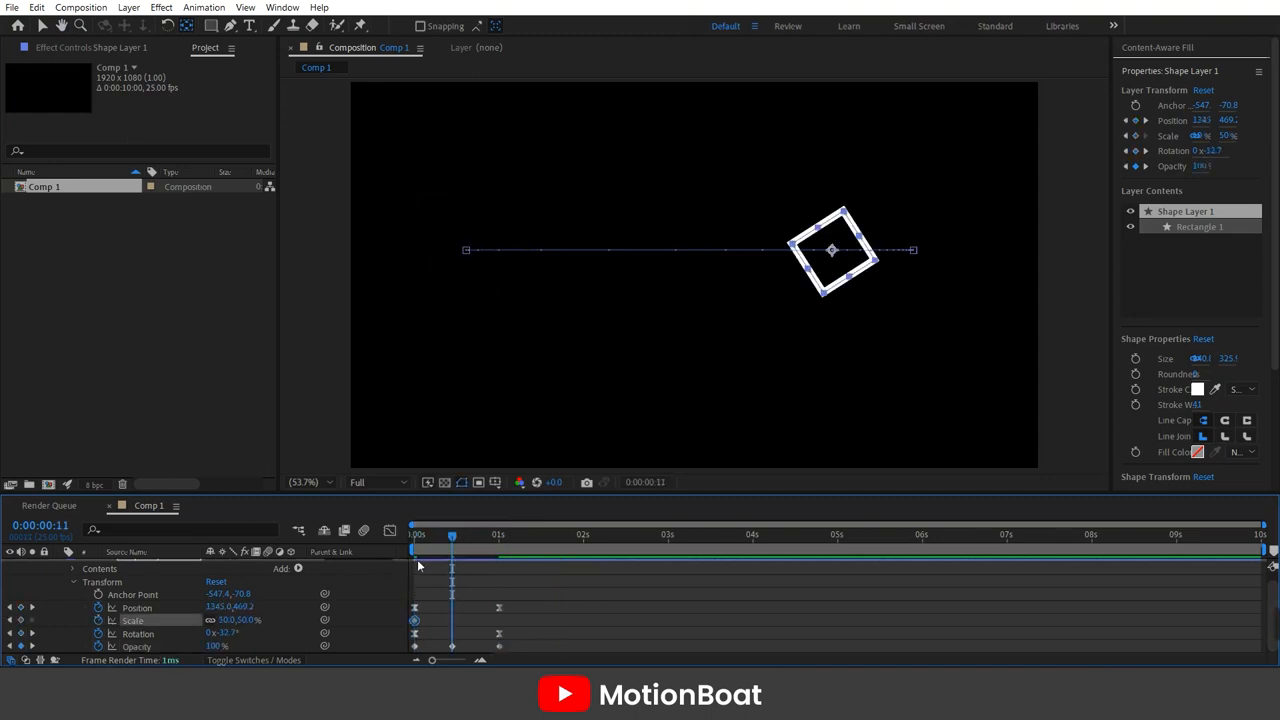
{"action": "double_click", "coordinate": [228, 620]}
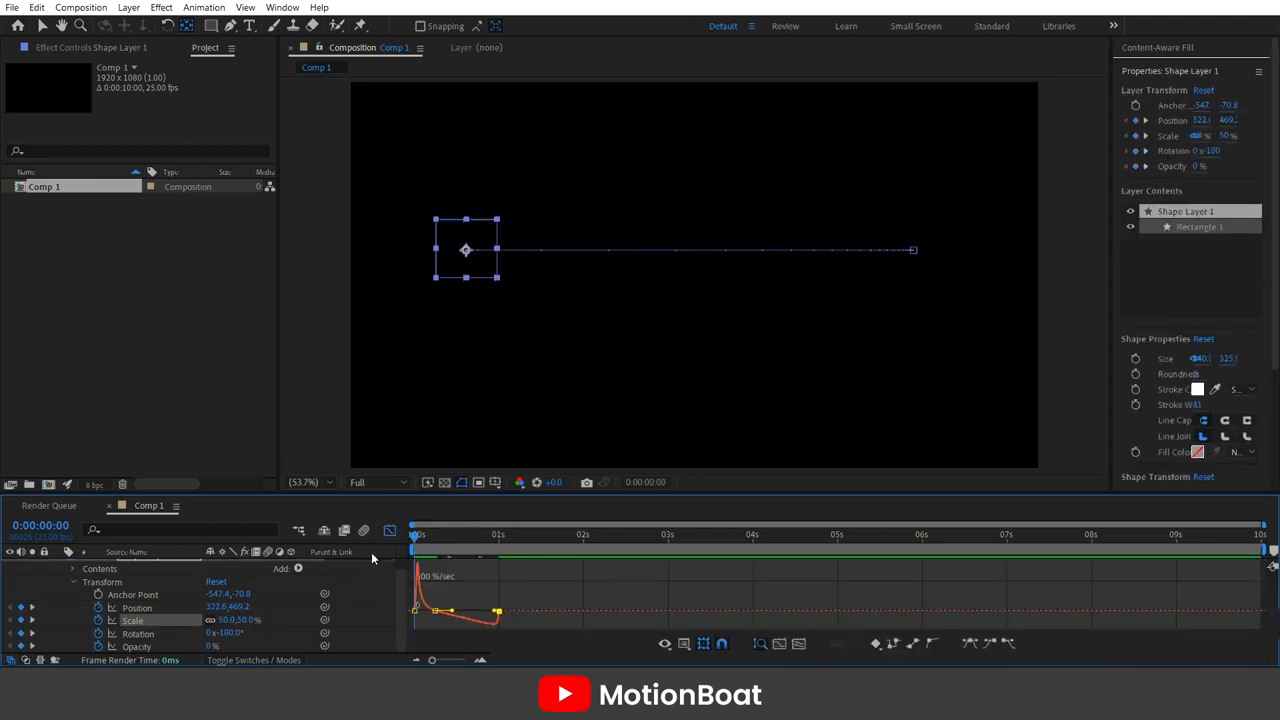
{"action": "left_click", "coordinate": [560, 534]}
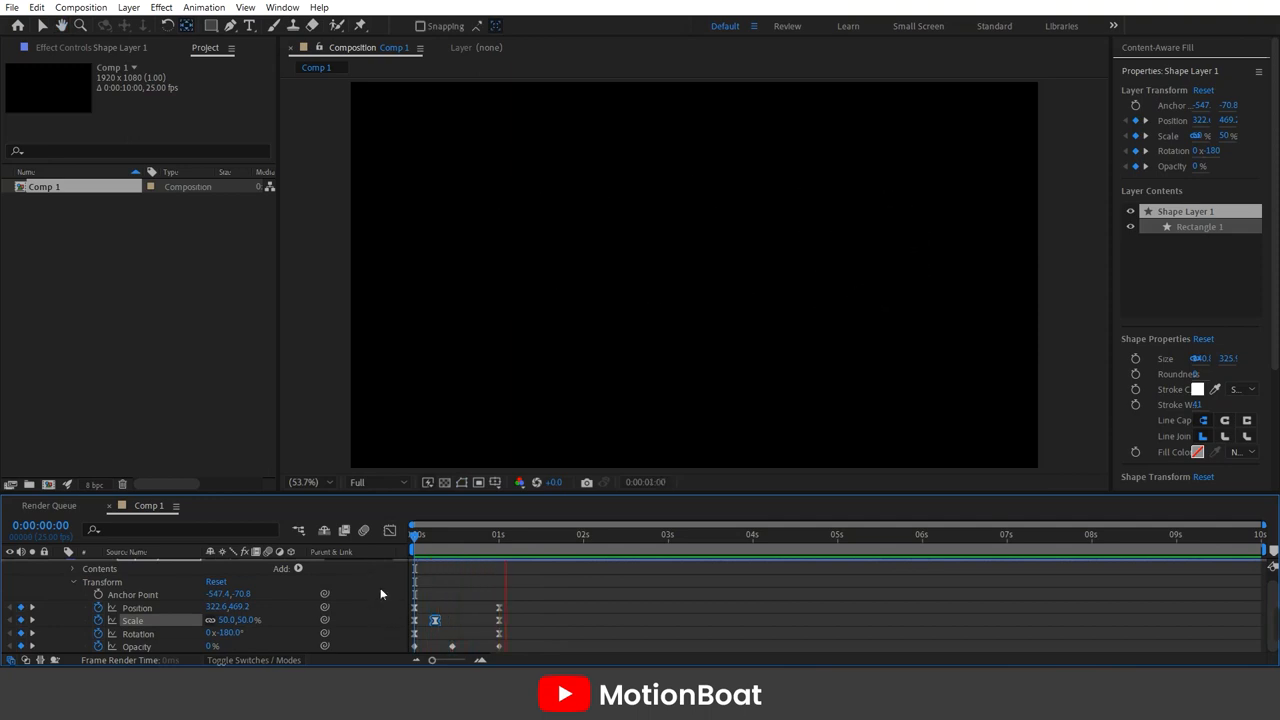
{"action": "mouse_move", "coordinate": [378, 568]}
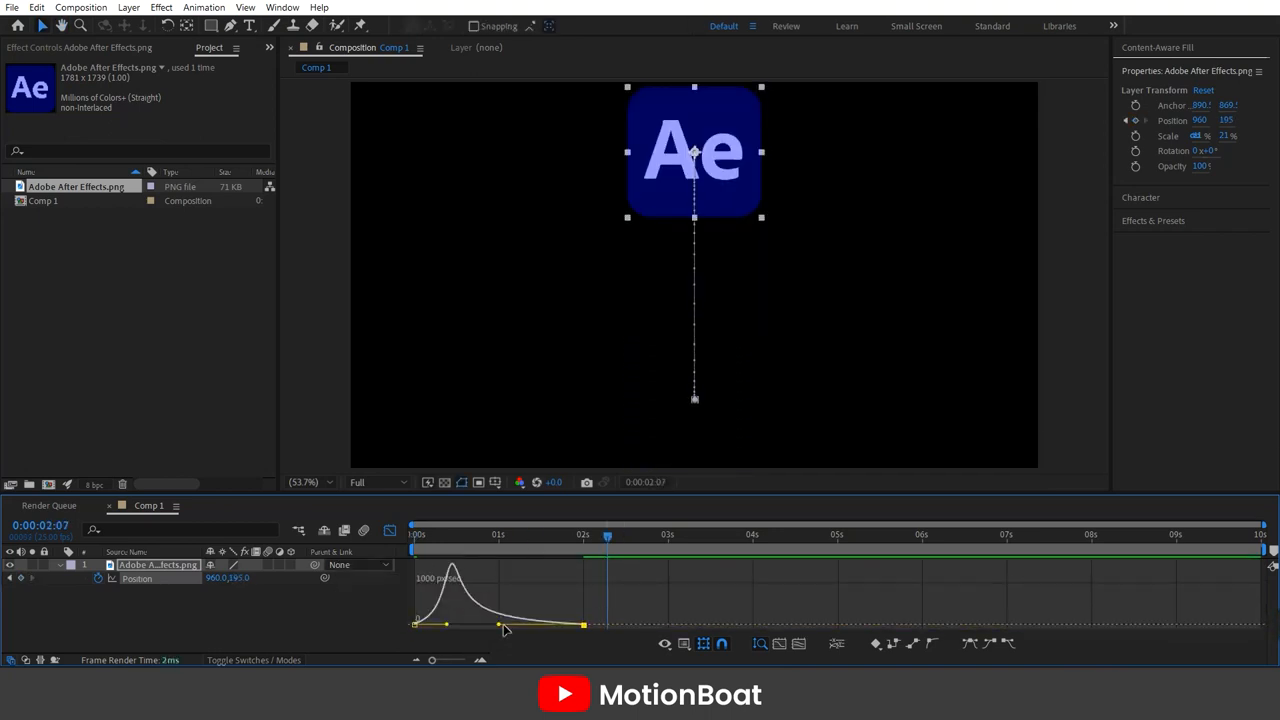
Step: Sharpen the easing of the Ae logo's bottom-to-top Position move with the Graph Editor handles
{"action": "left_click_drag", "start_coordinate": [504, 624], "coordinate": [476, 628]}
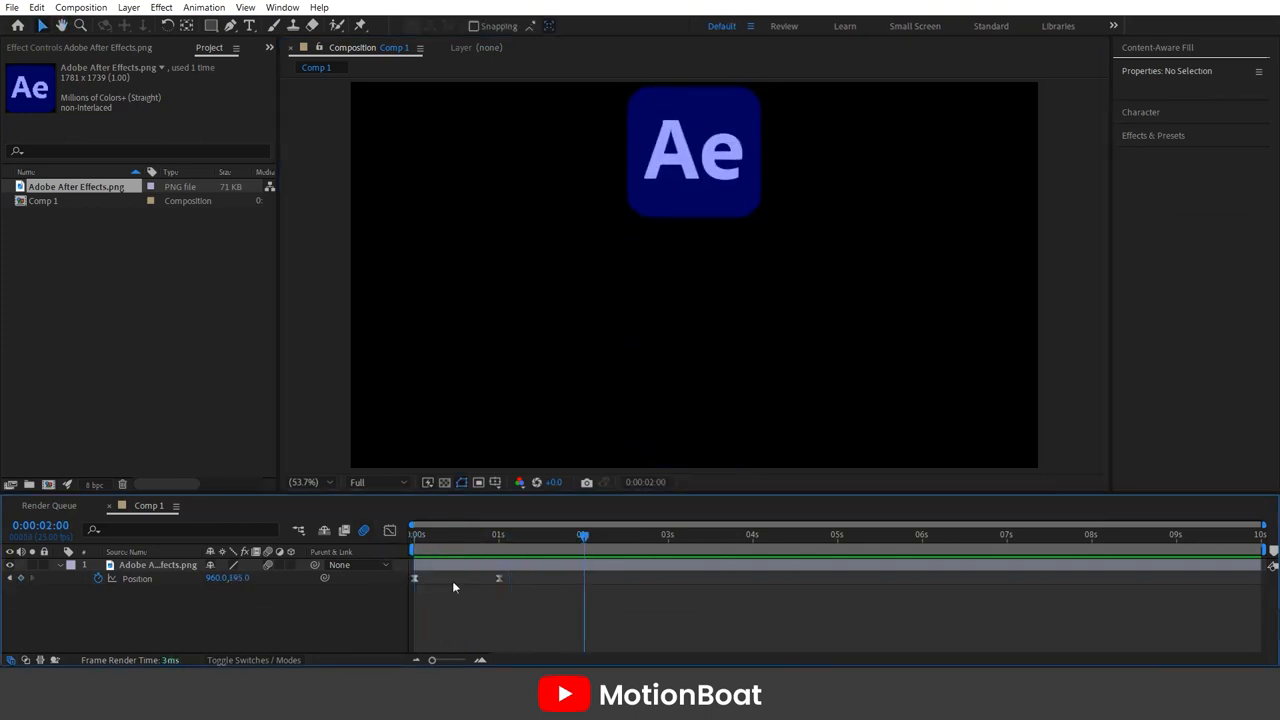
{"action": "left_click", "coordinate": [156, 564]}
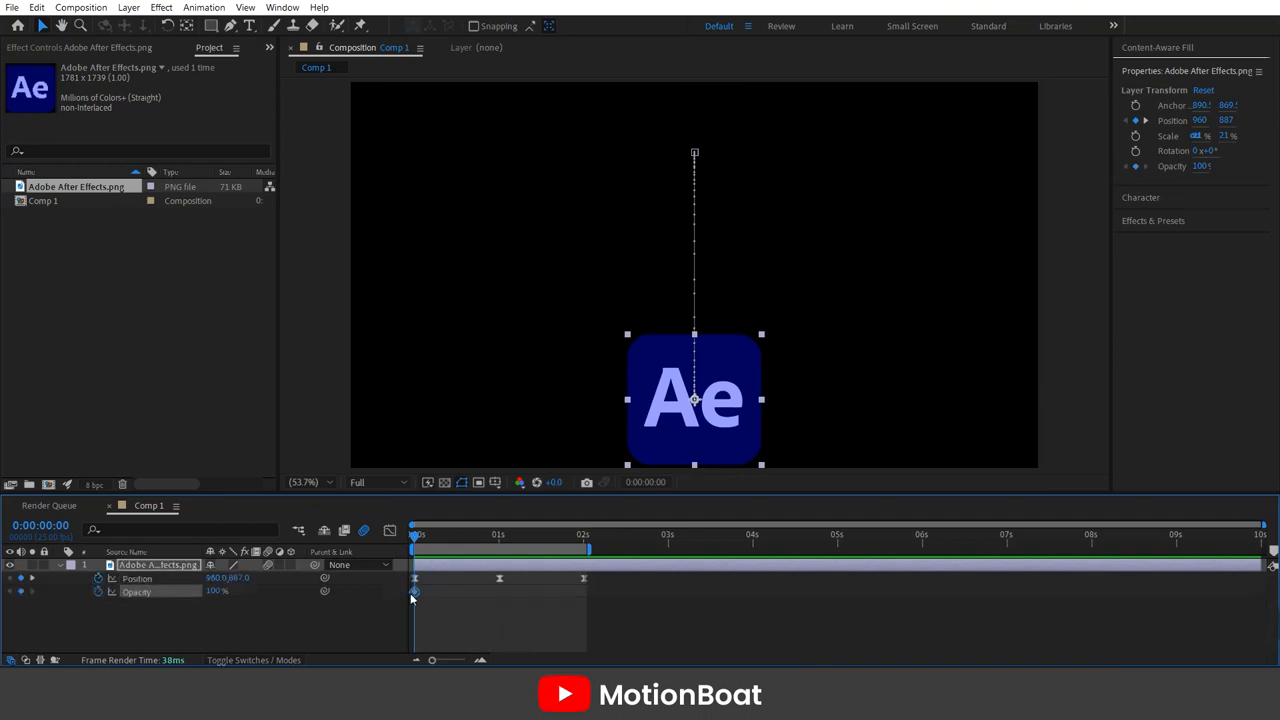
Step: Keyframe the logo's Opacity from 0% at the start to 100% at a later keyframe
{"action": "left_click", "coordinate": [412, 592]}
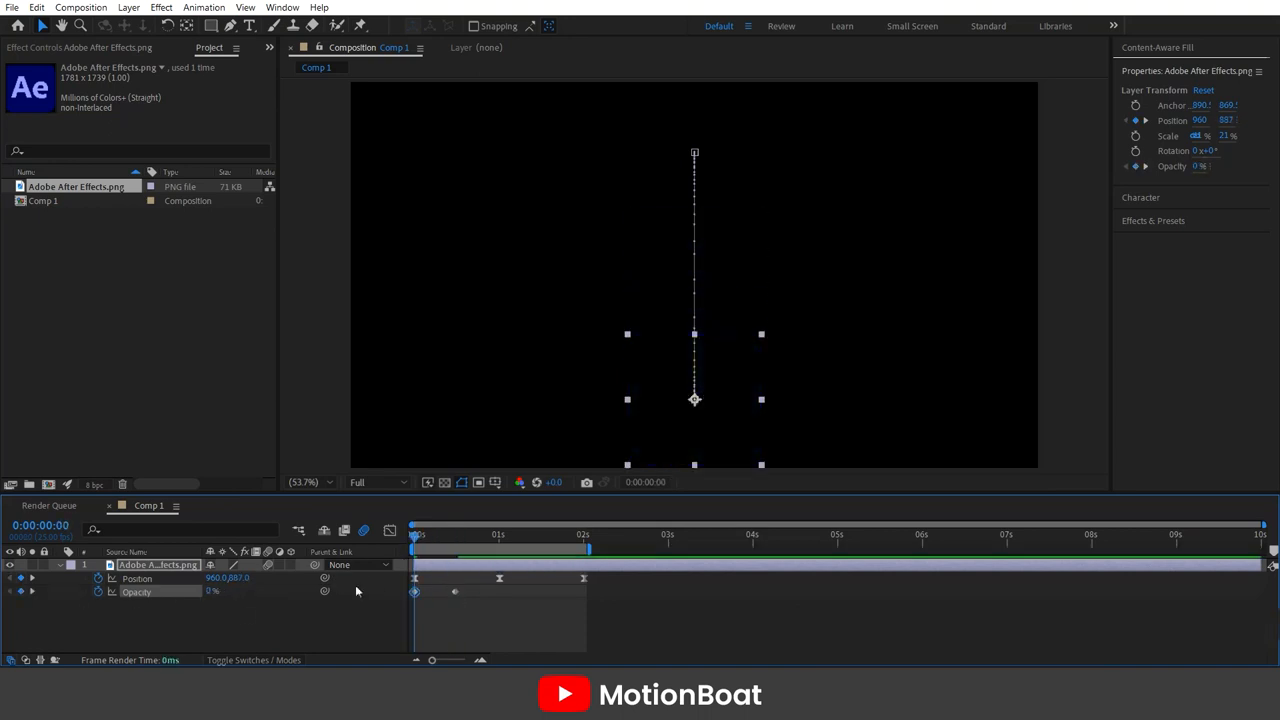
{"action": "left_click", "coordinate": [498, 534]}
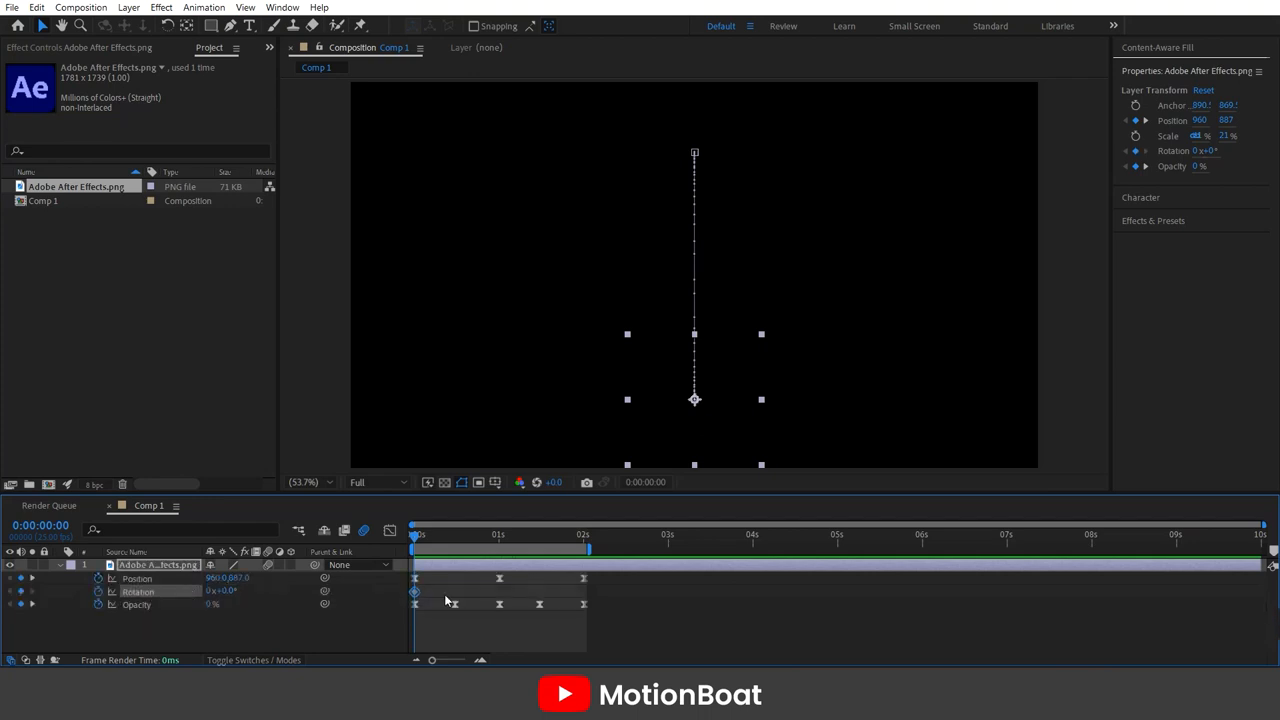
Step: Keyframe the logo's Rotation, set its spin angle midway, adjust its curve and preview the fly-in
{"action": "left_click", "coordinate": [444, 592]}
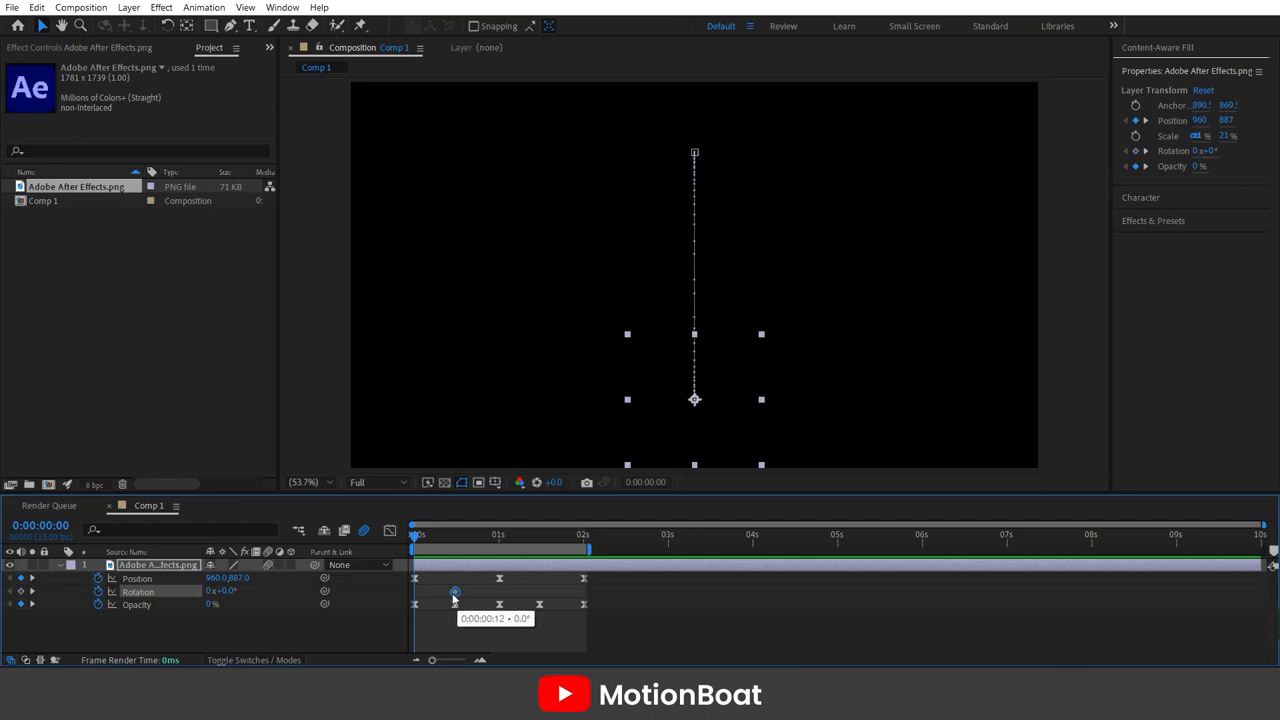
{"action": "double_click", "coordinate": [222, 592]}
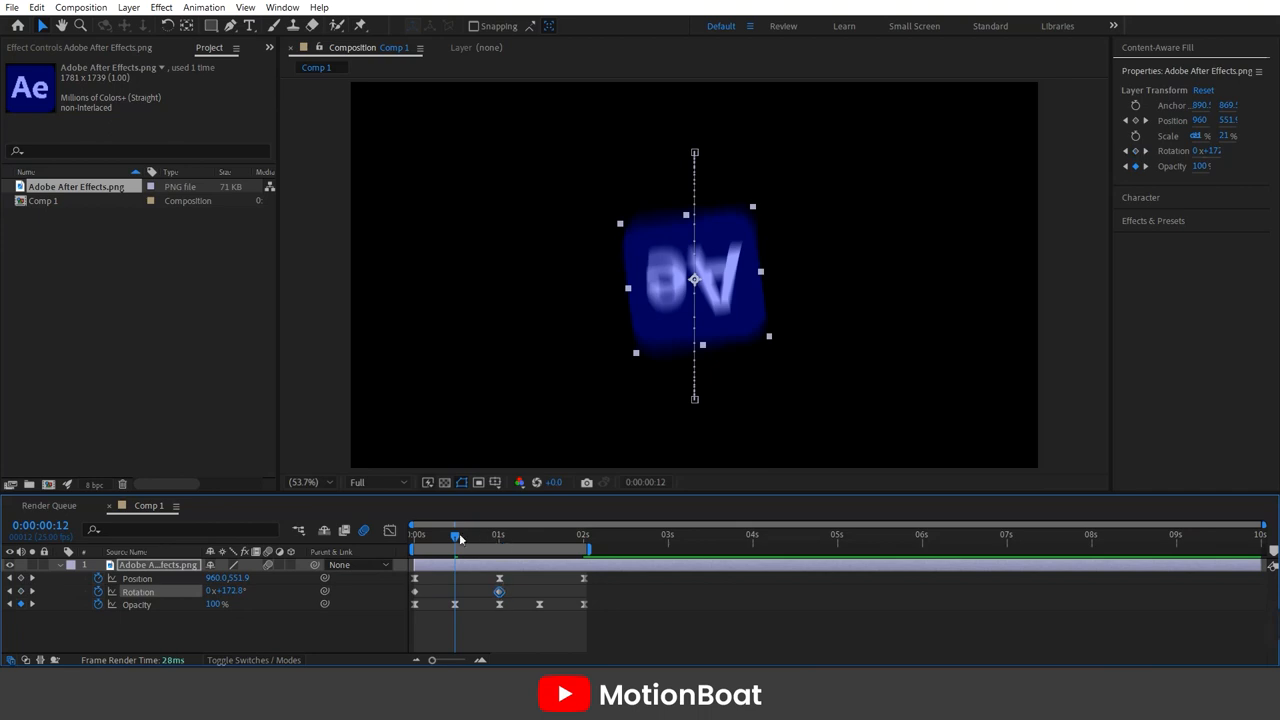
{"action": "left_click_drag", "start_coordinate": [456, 536], "coordinate": [484, 536]}
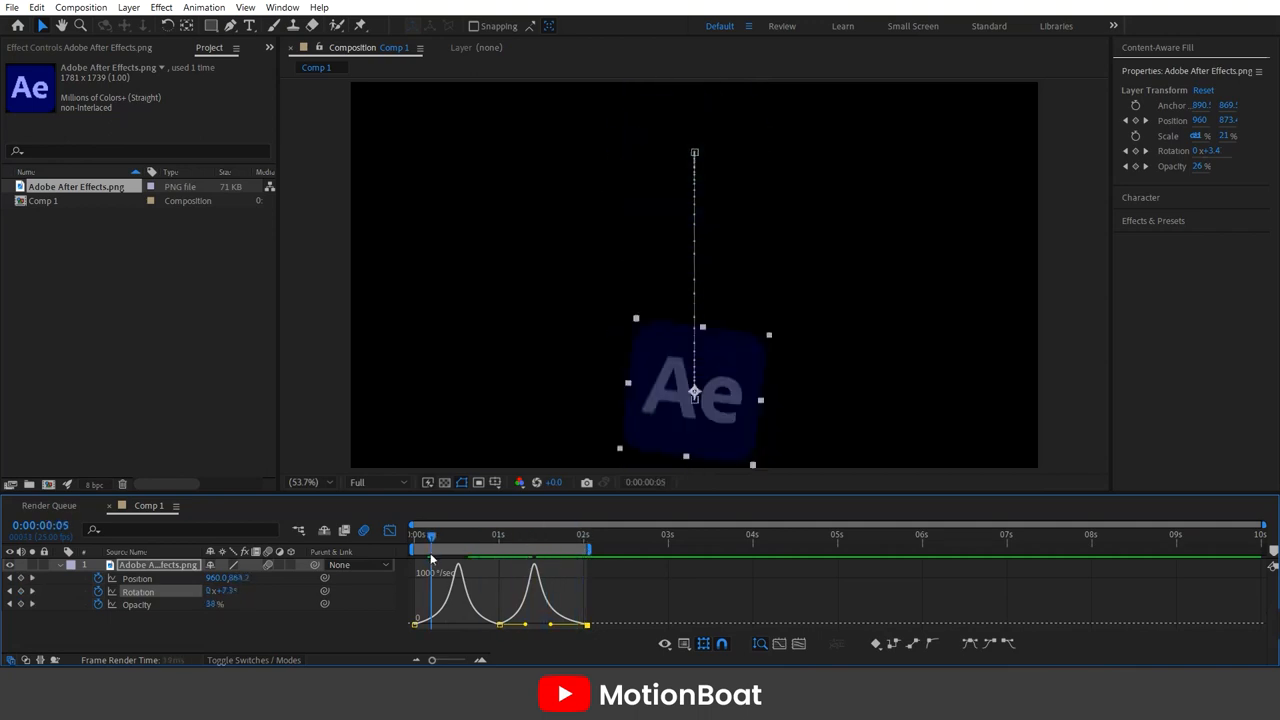
{"action": "left_click_drag", "start_coordinate": [430, 550], "coordinate": [432, 550]}
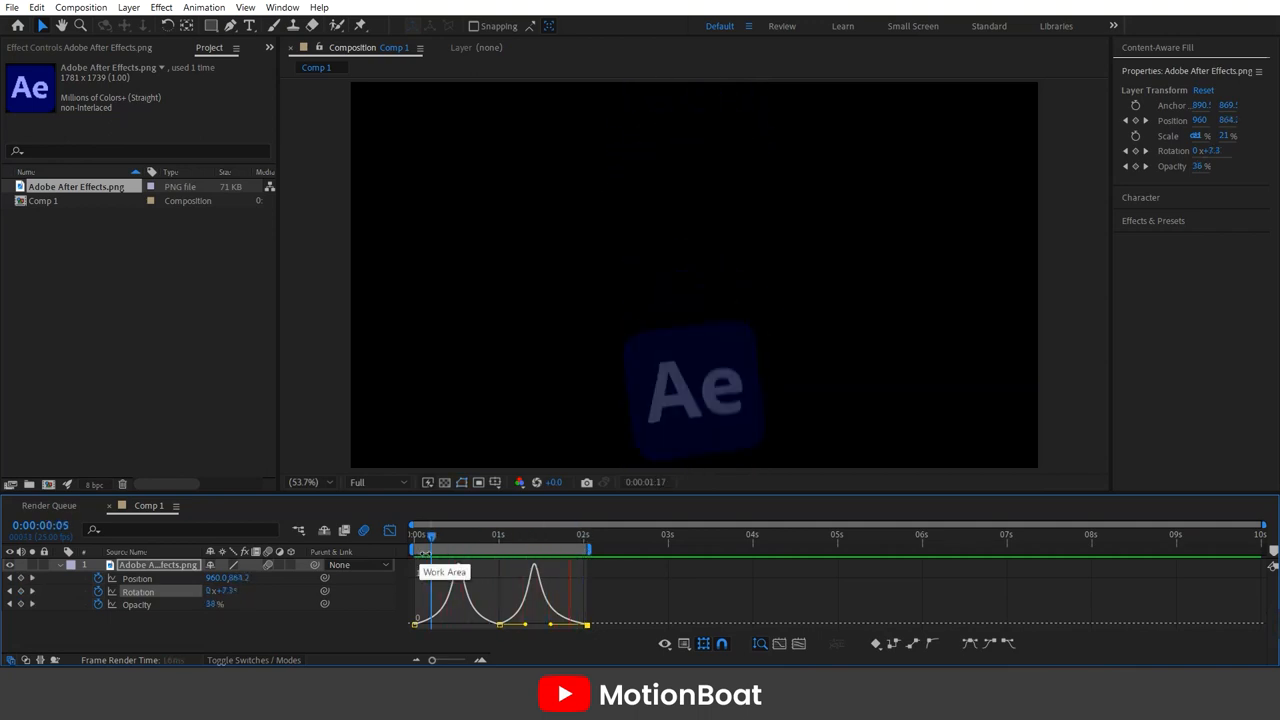